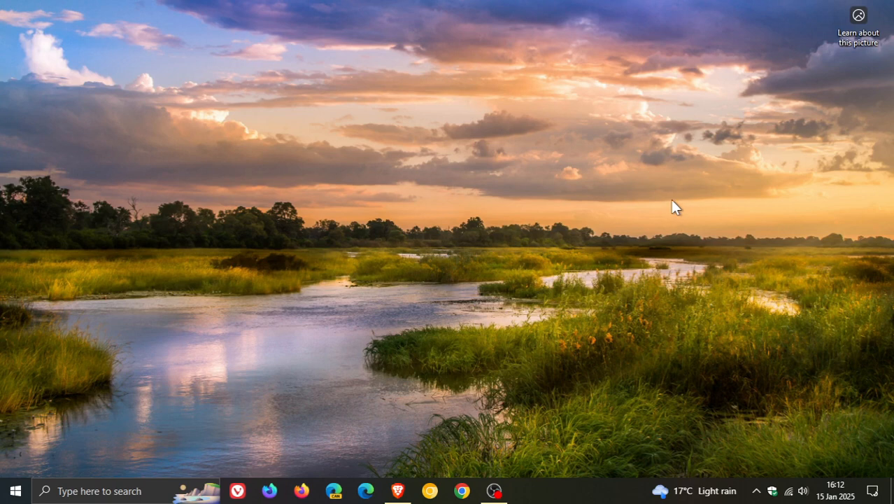
mouse_move(430, 327)
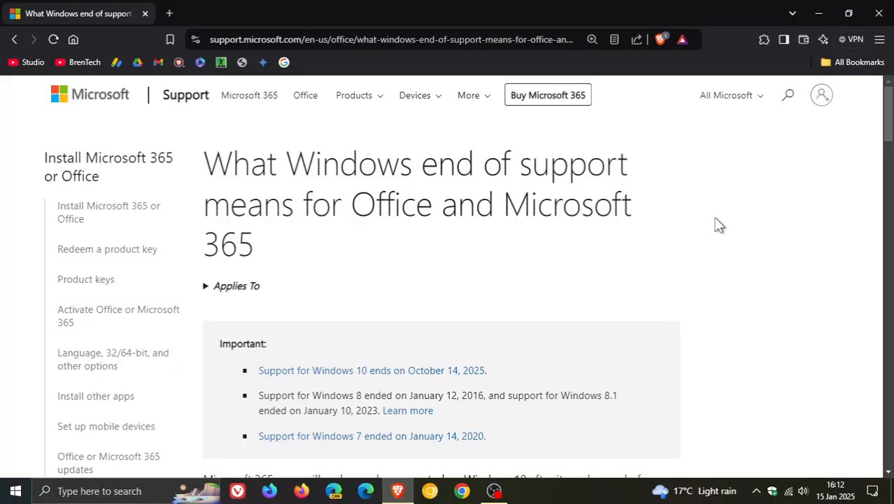
mouse_move(728, 240)
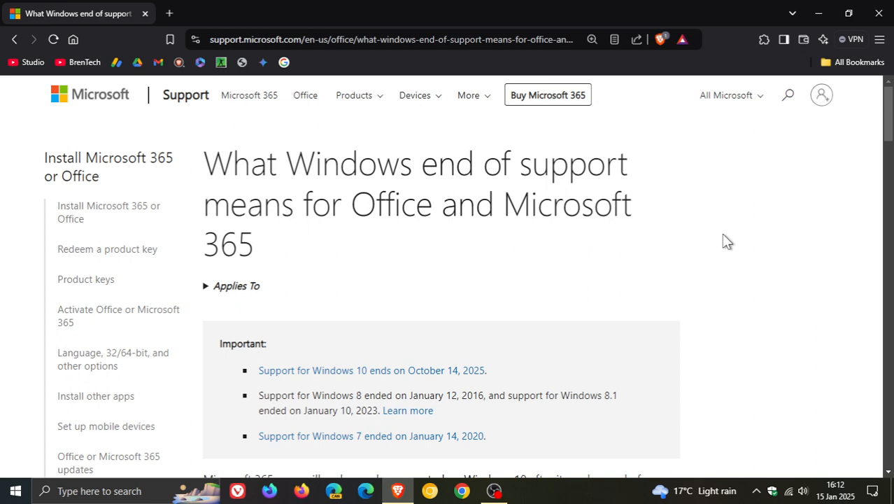
mouse_move(738, 237)
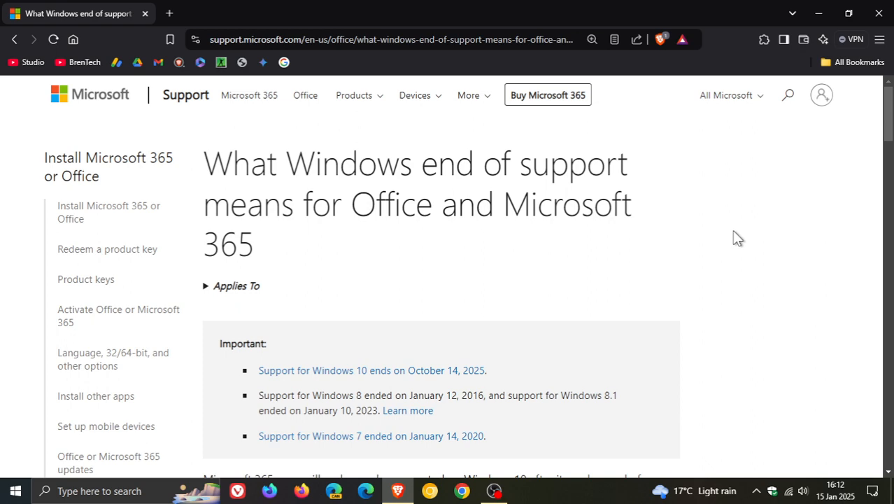
Select the full paragraph stating Microsoft 365 apps lose Windows 10 support after October 14, 2025.
scroll("down", 3)
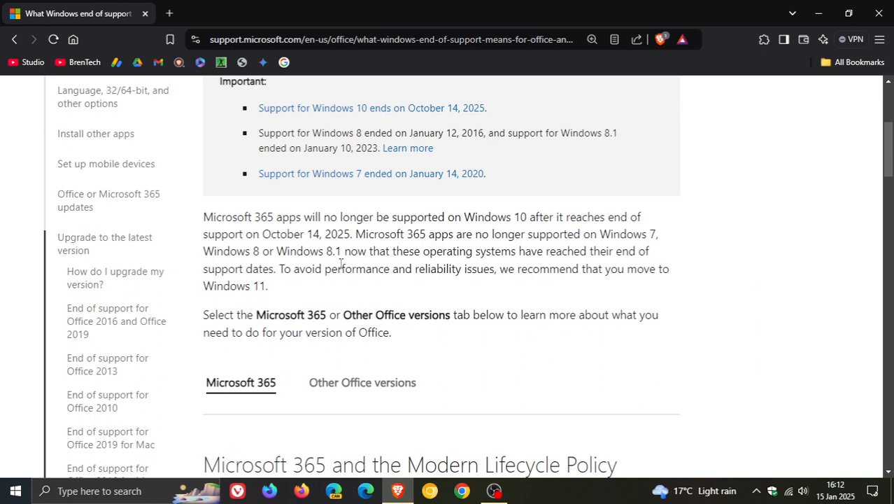
double_click(224, 217)
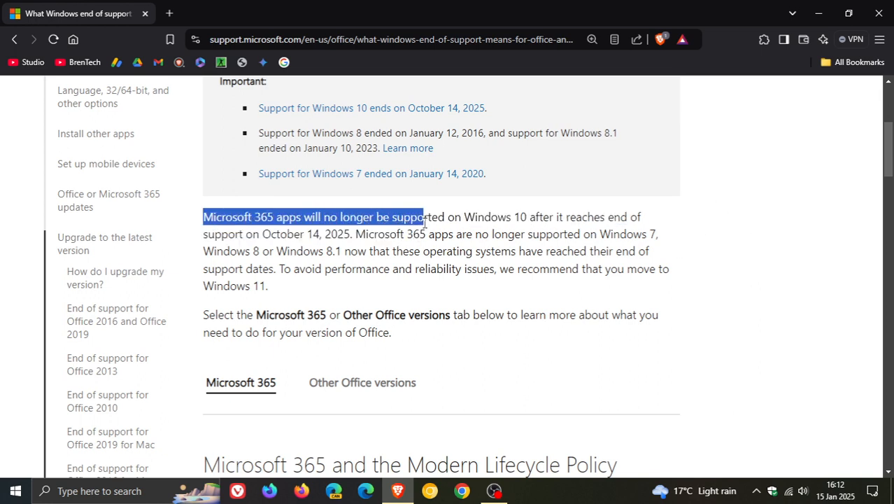
left_click_drag(422, 215, 593, 217)
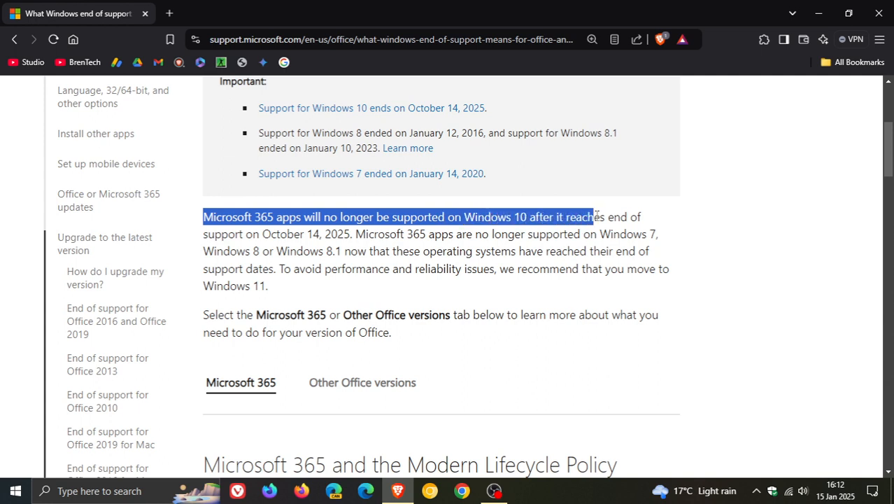
left_click_drag(594, 216, 650, 234)
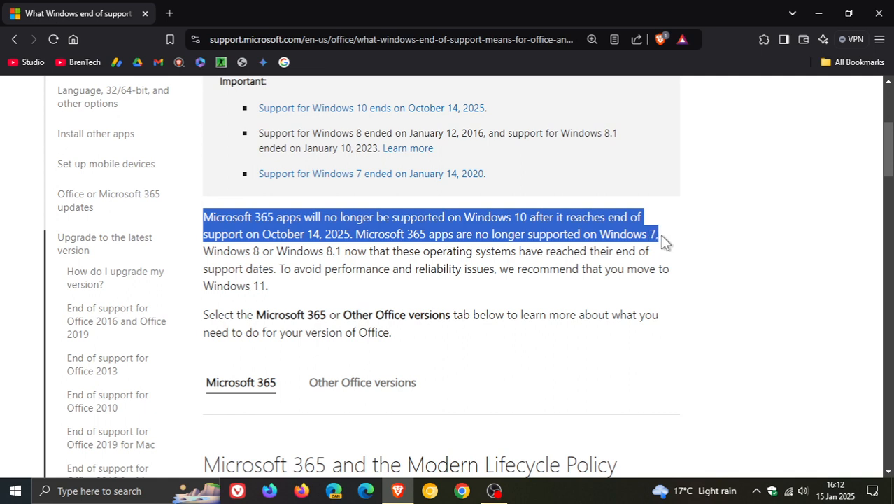
left_click_drag(655, 235, 661, 252)
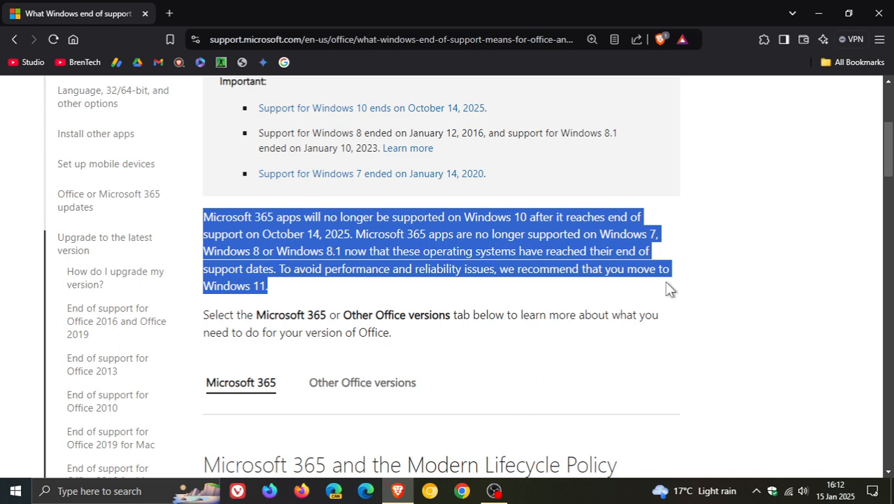
mouse_move(660, 303)
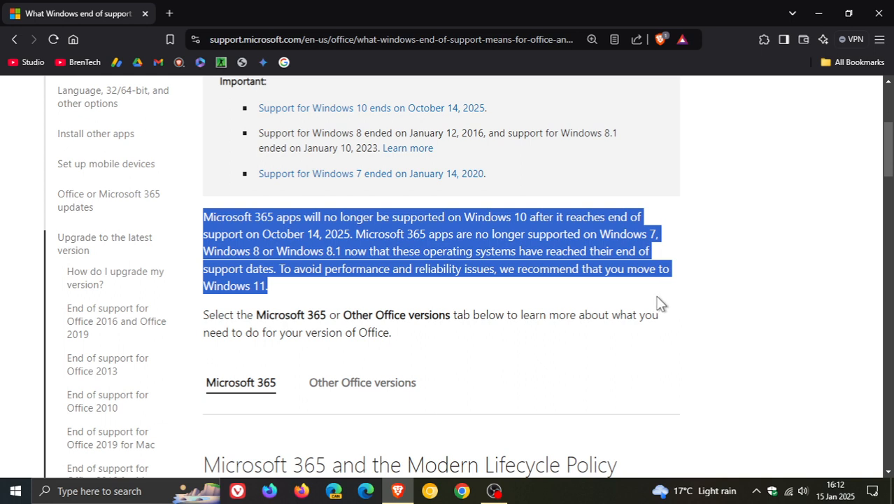
mouse_move(675, 303)
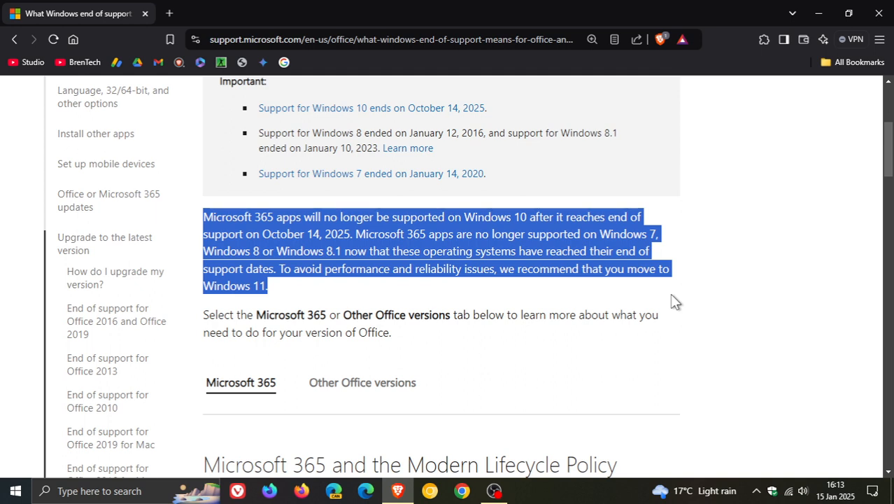
Close the browser window to return to the Windows desktop.
left_click(811, 176)
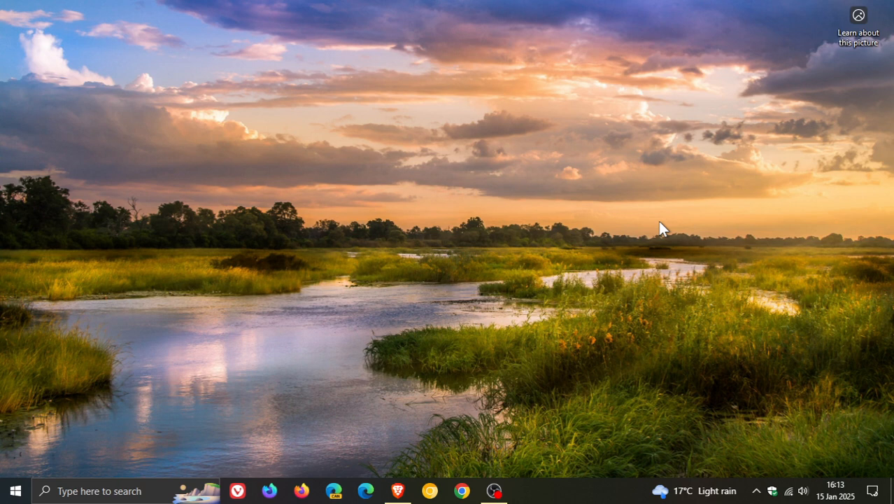
mouse_move(335, 235)
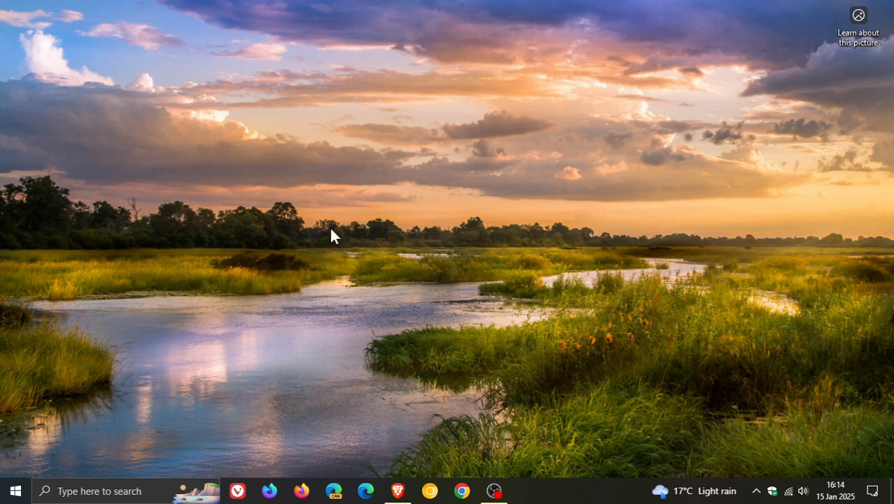